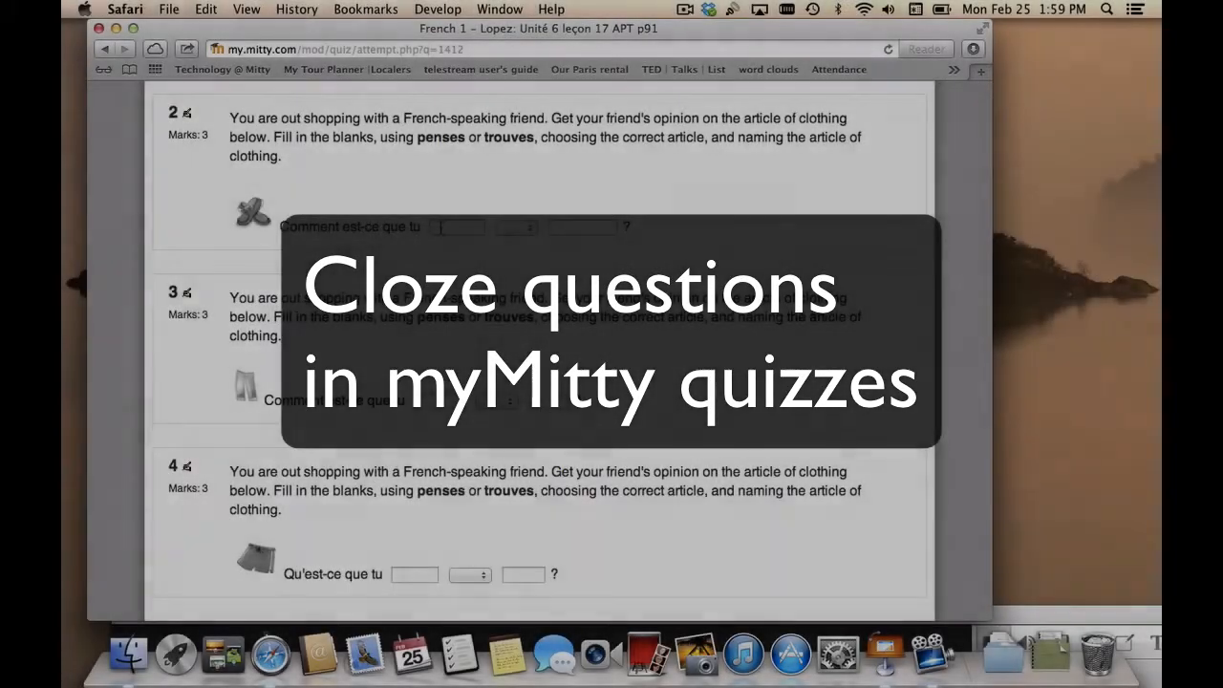
Step: Answer question 2 with 'trouves', article 'les' from the dropdown, and 'chaussures'
left_click(457, 226)
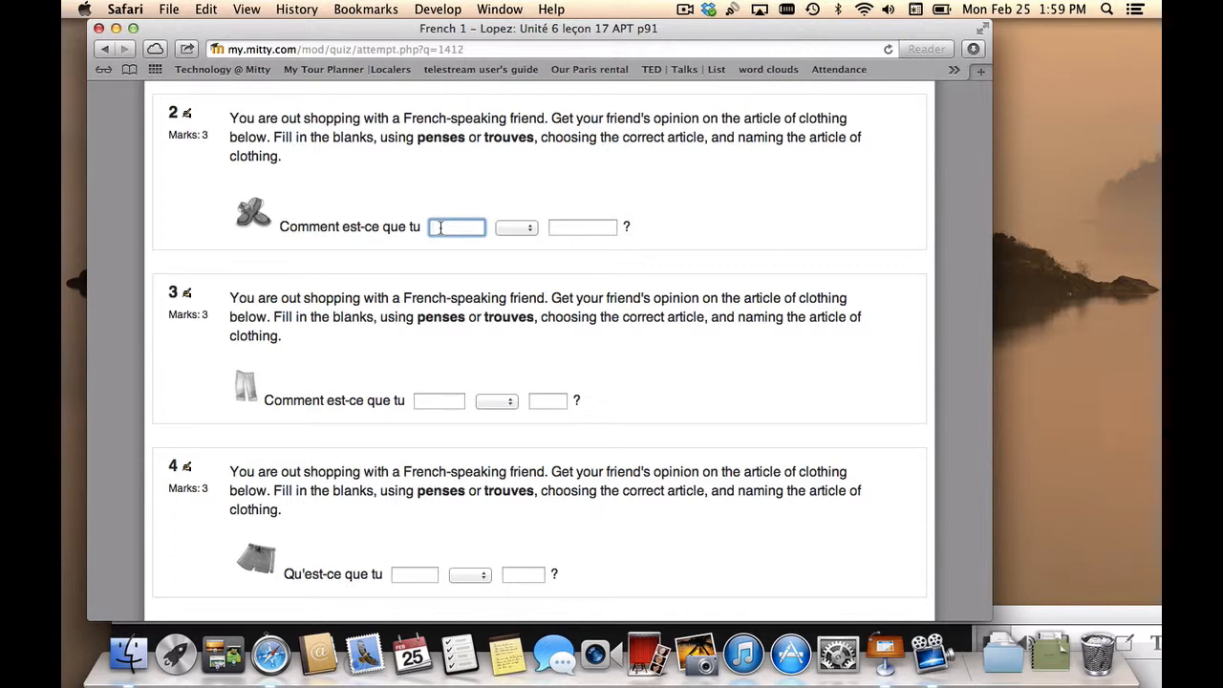
type("trouves")
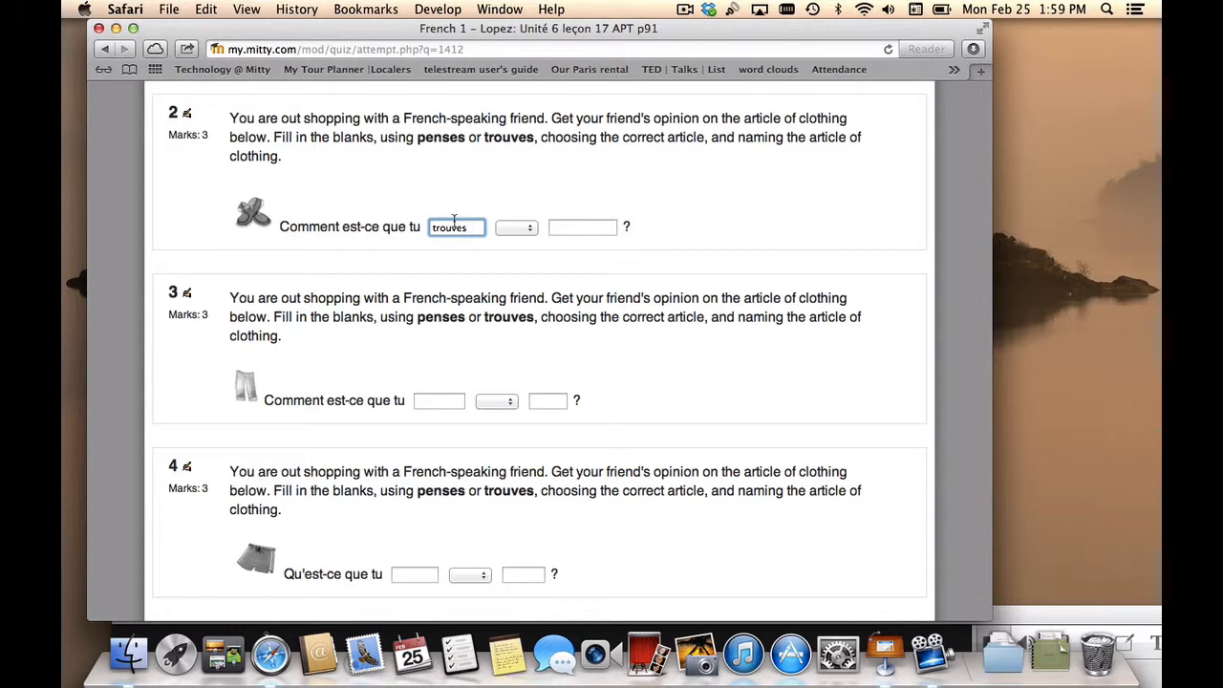
left_click(516, 227)
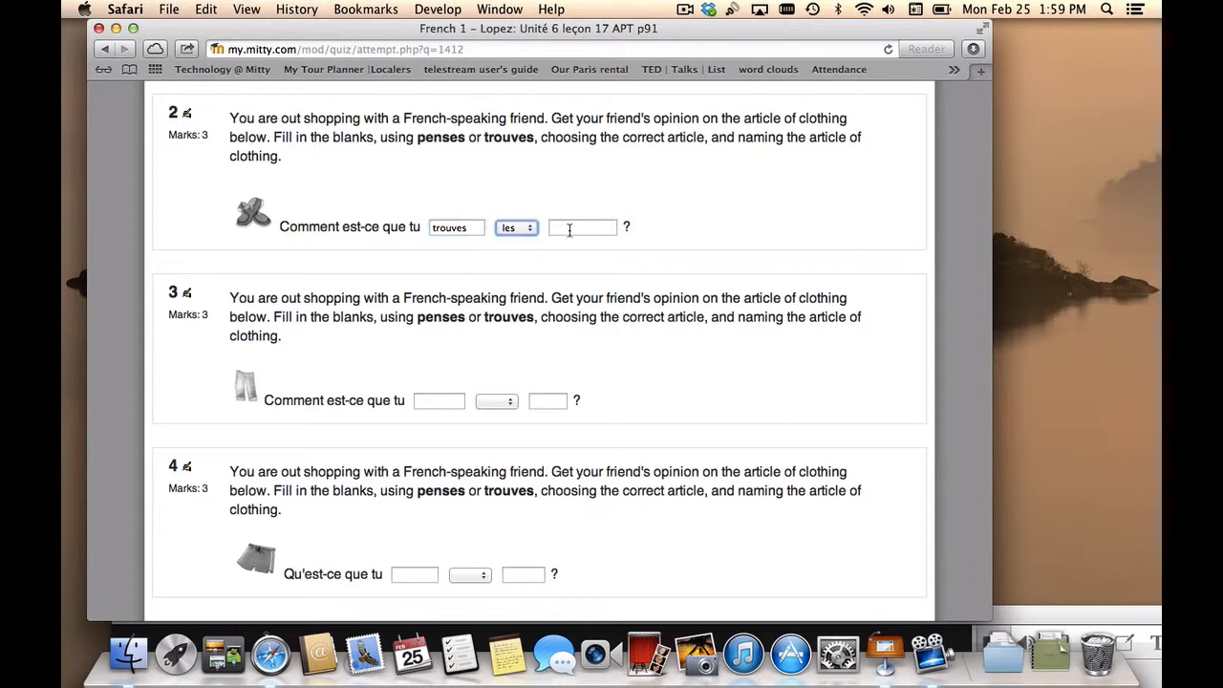
type("chaussures")
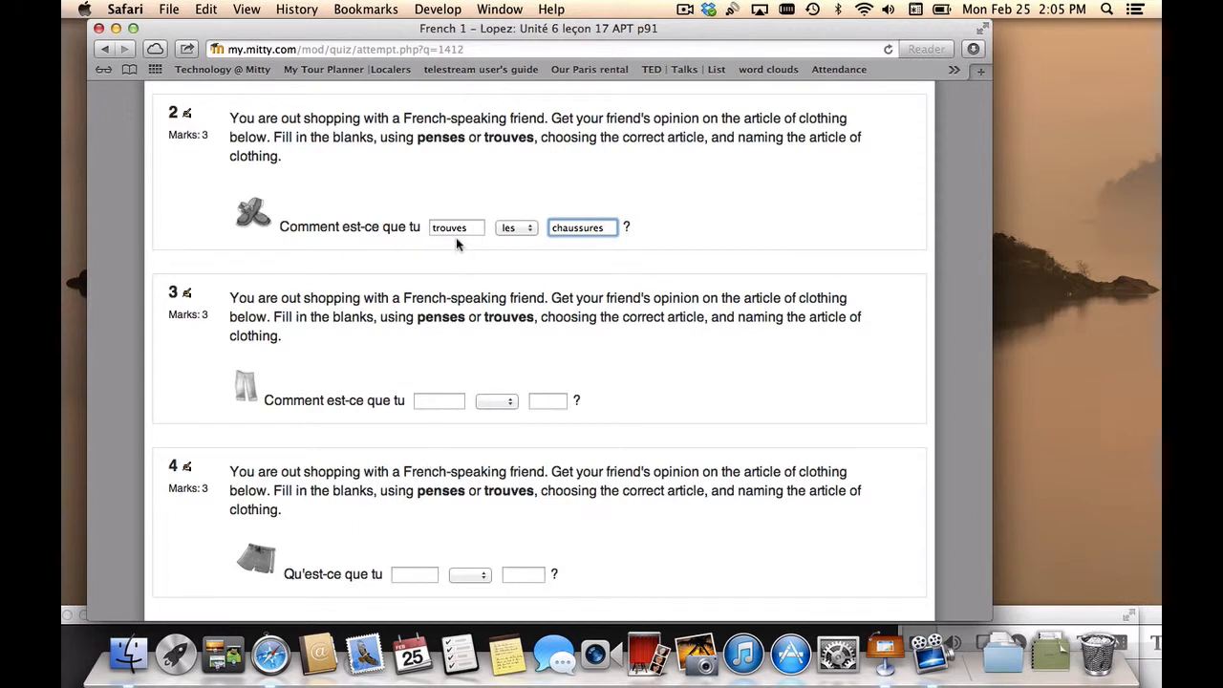
left_click(516, 227)
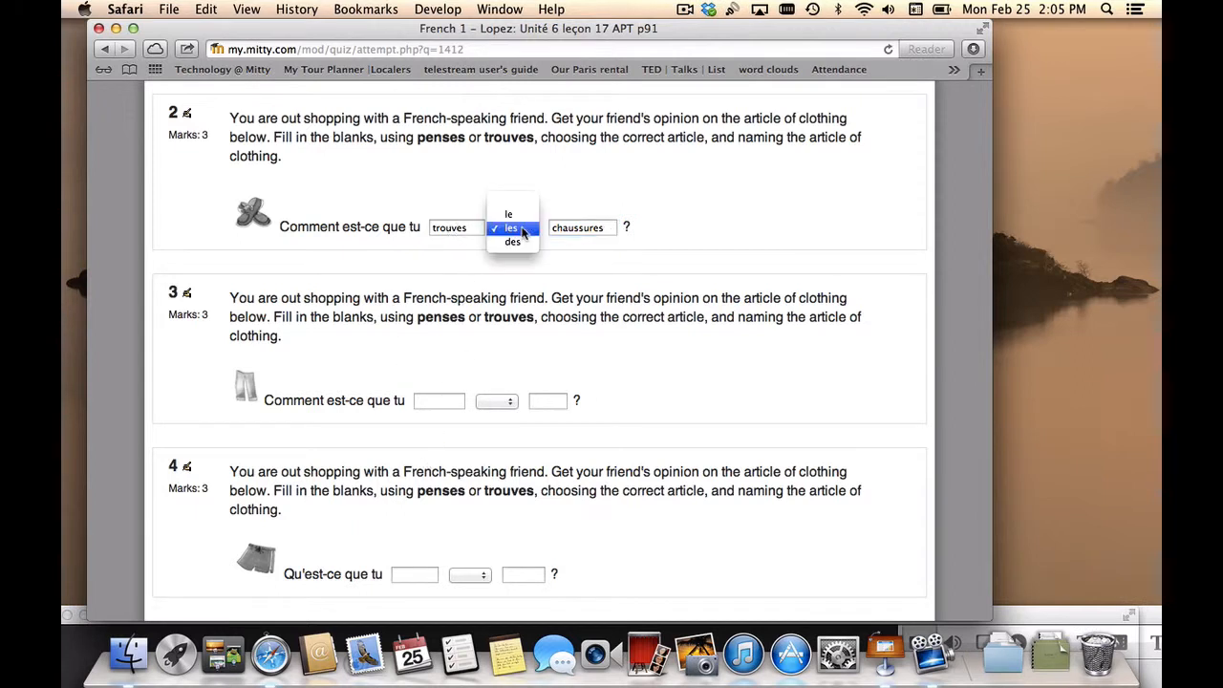
left_click(511, 228)
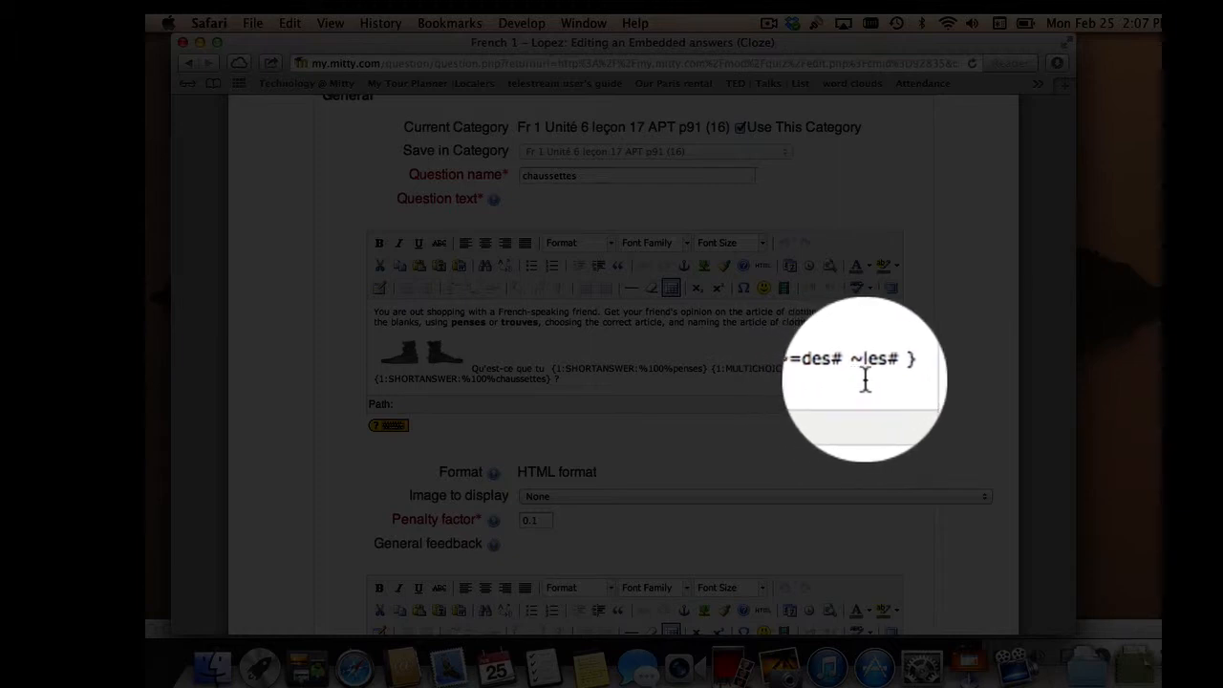
mouse_move(435, 397)
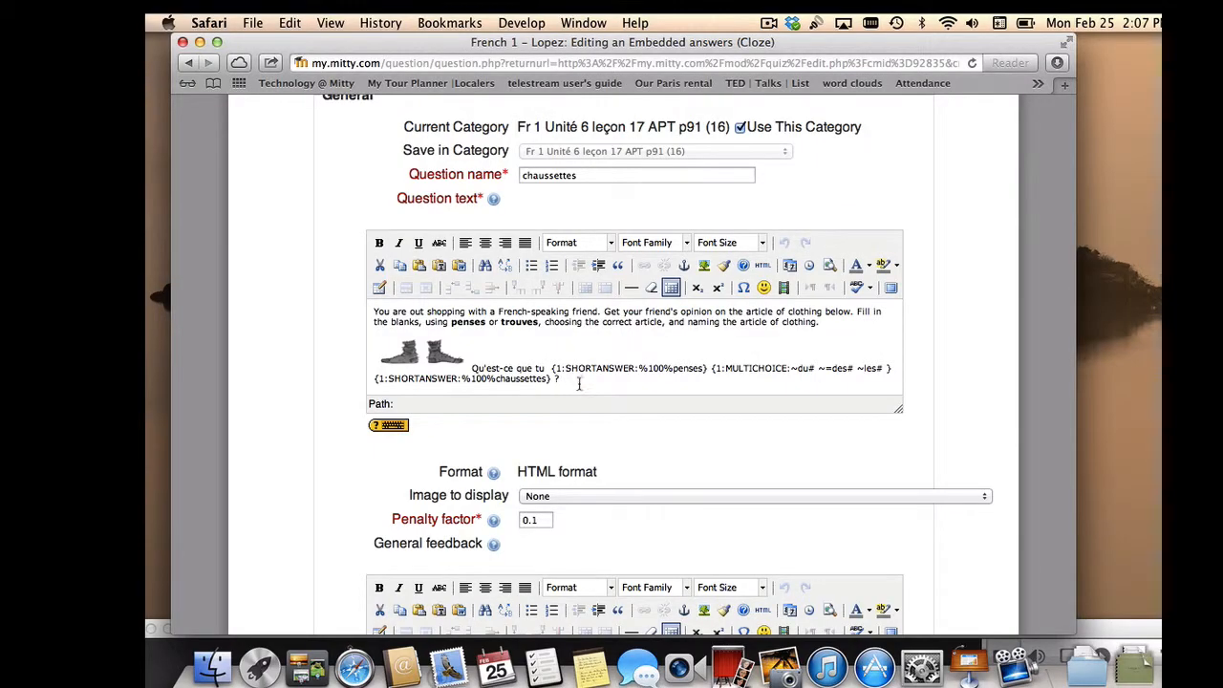
mouse_move(684, 379)
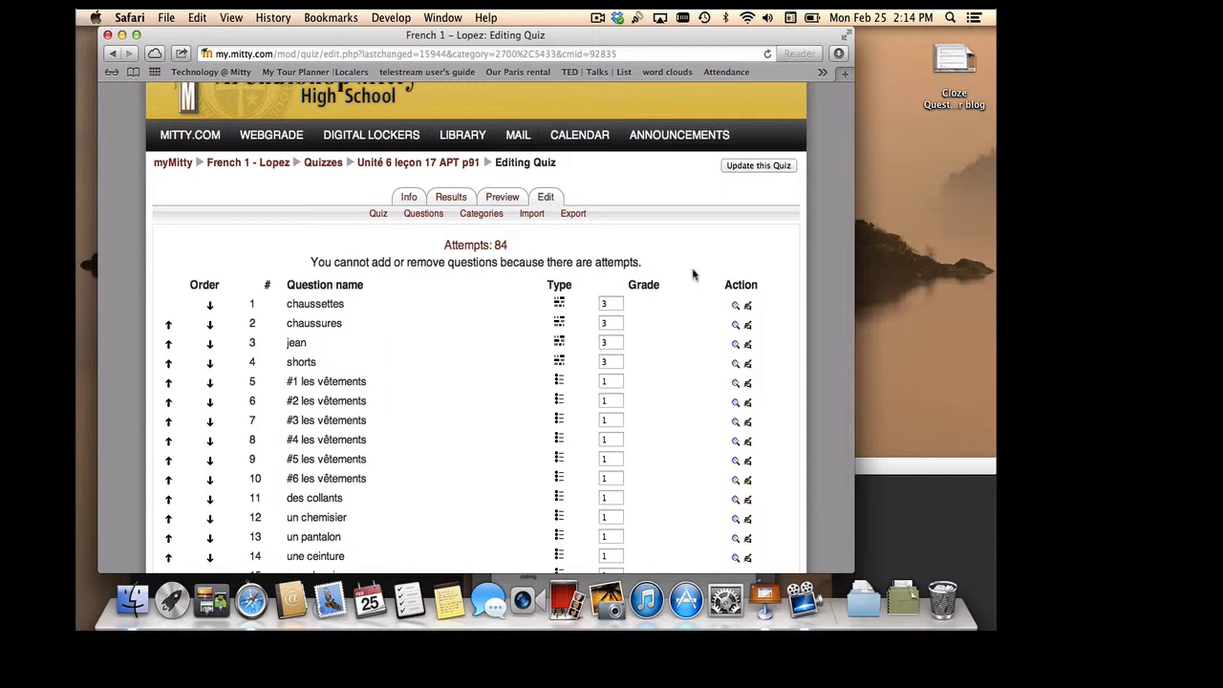
mouse_move(735, 306)
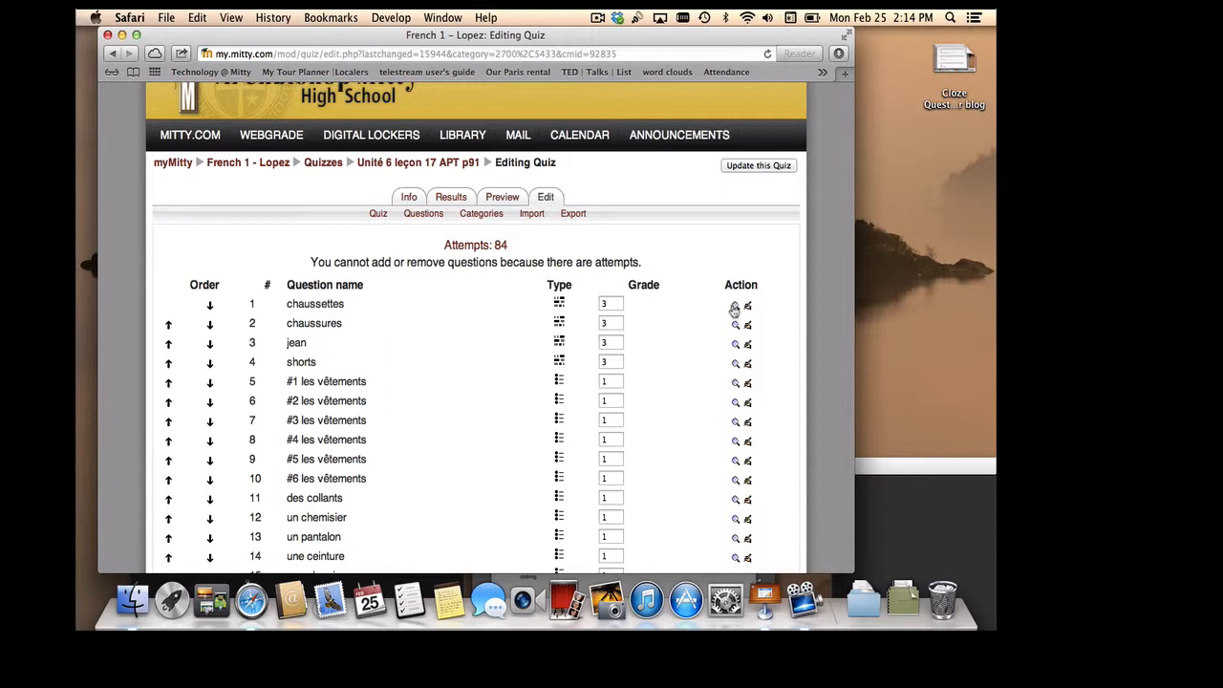
mouse_move(735, 304)
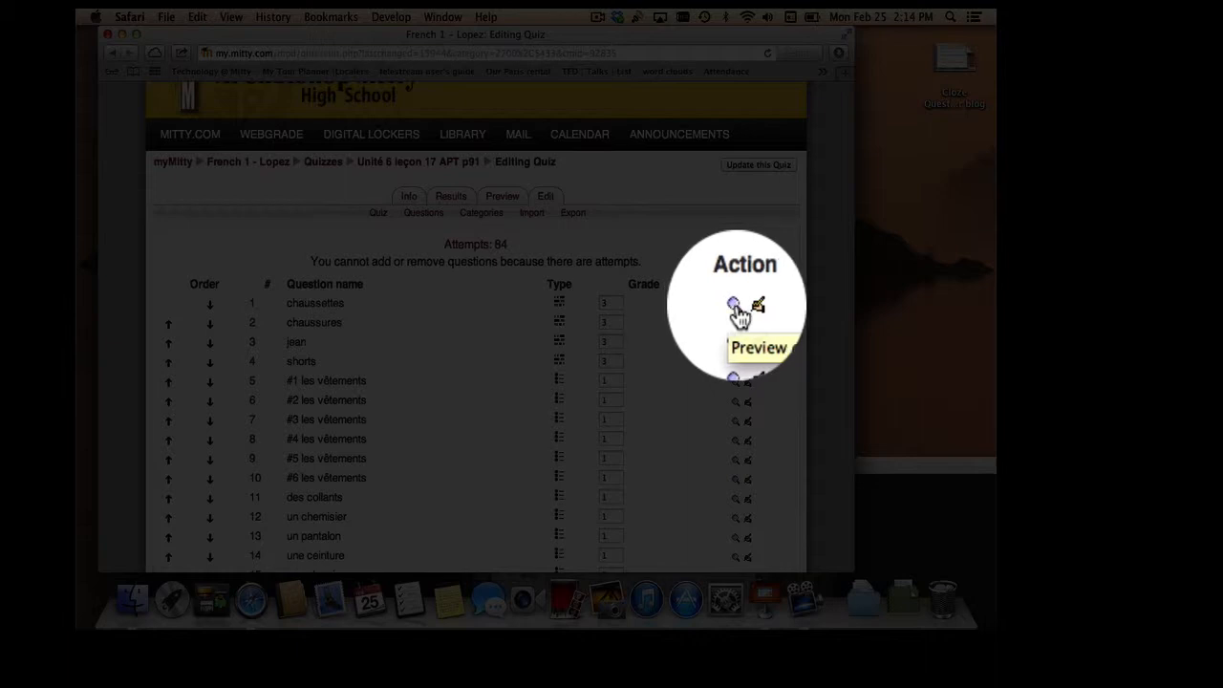
Step: Open the preview of the chaussettes question from the Editing Quiz list
left_click(735, 307)
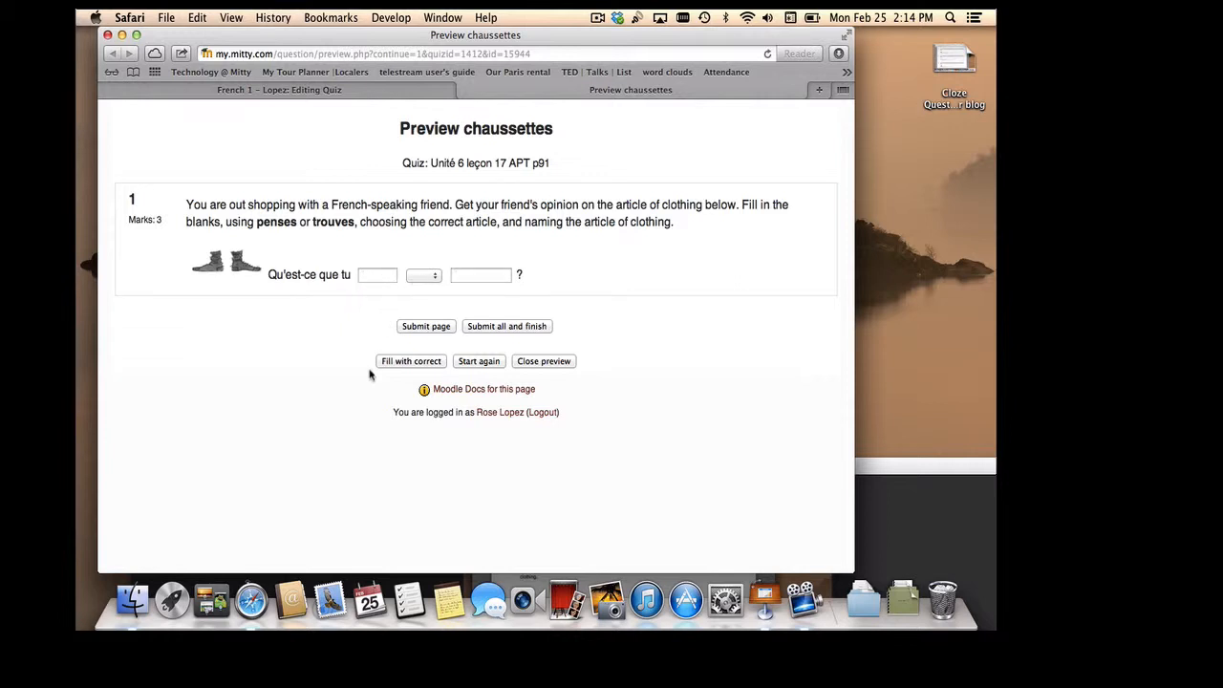
Step: Fill the chaussettes preview with penses, des and chaussettes, then return to Editing Quiz
left_click(411, 362)
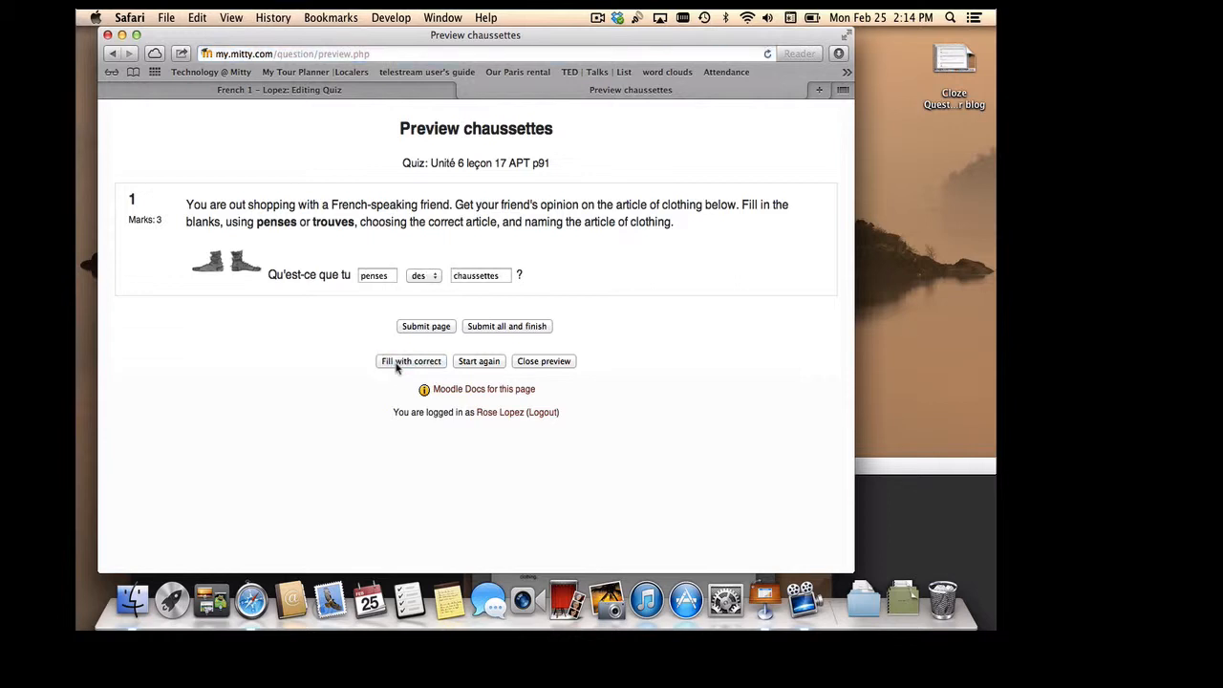
mouse_move(341, 392)
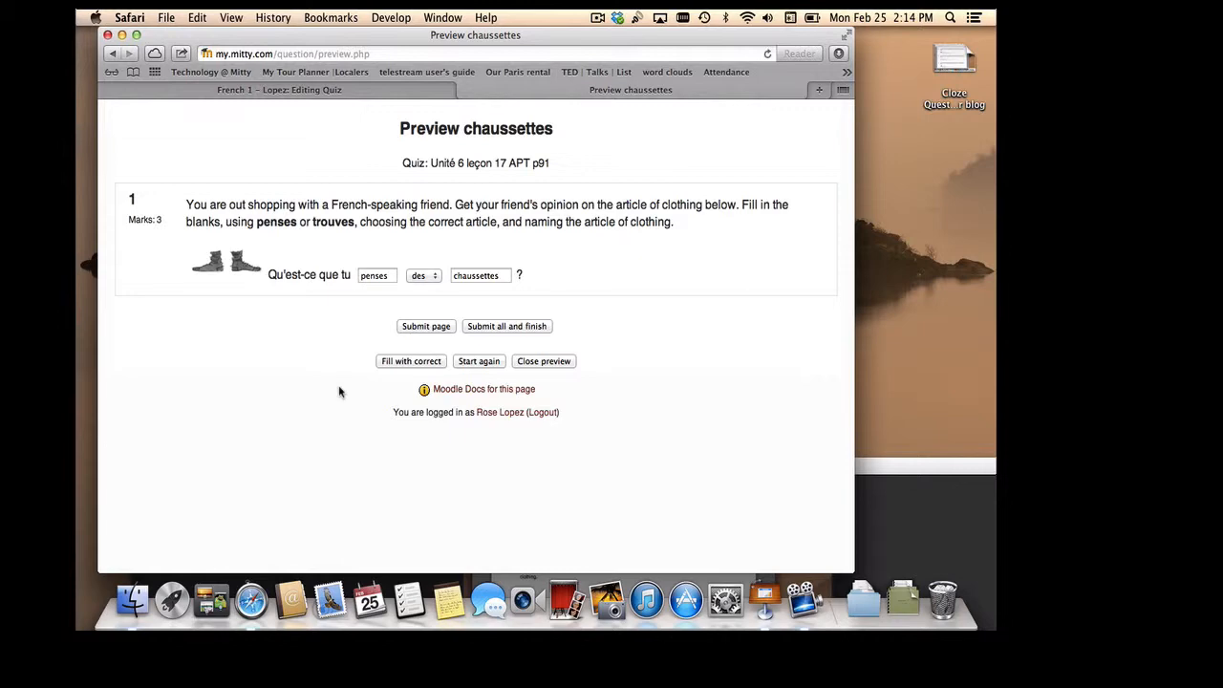
left_click(543, 360)
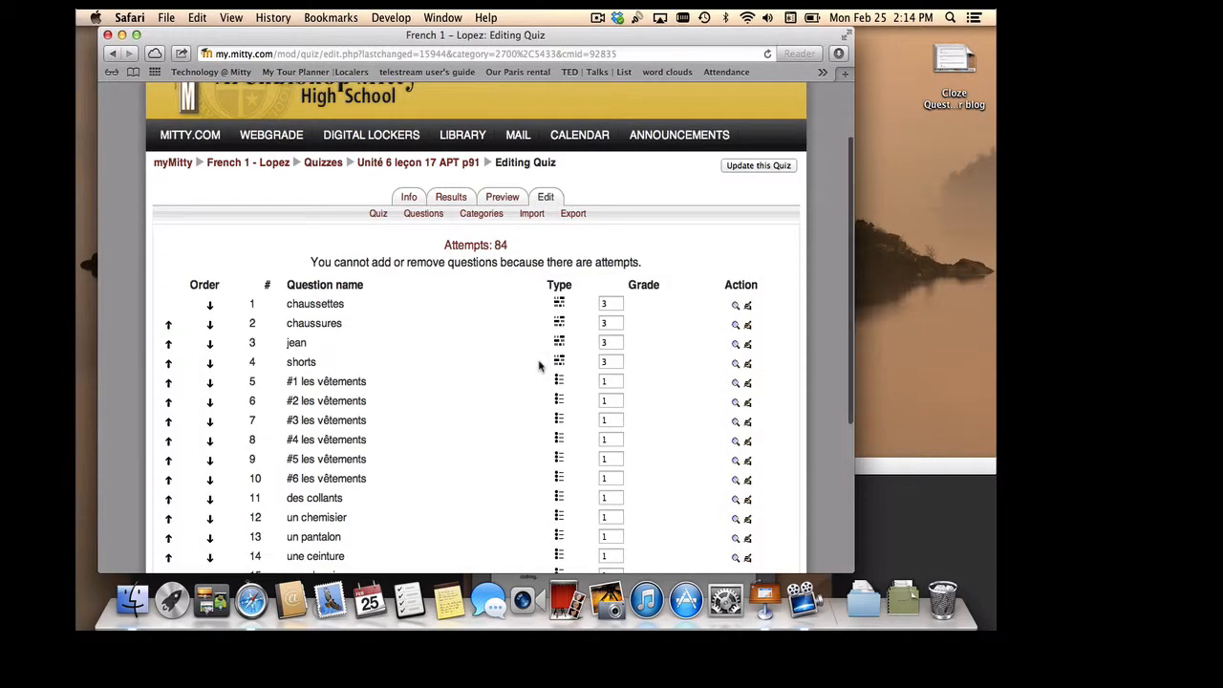